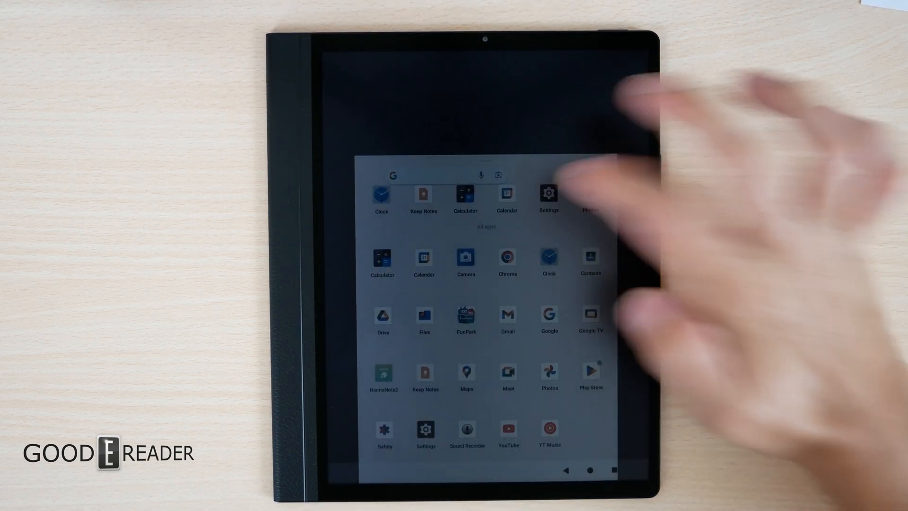
Launch Settings from the app drawer, landing on the Network & internet page.
click(548, 194)
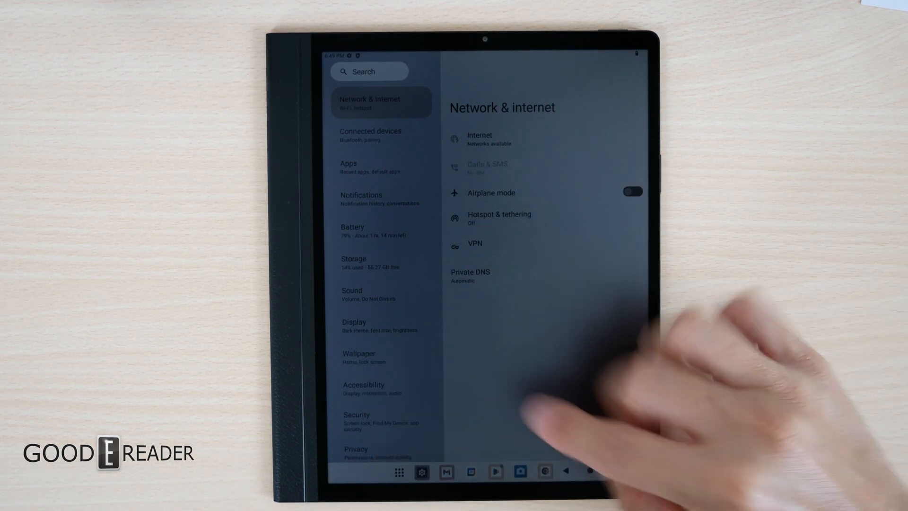
scroll(down, 3)
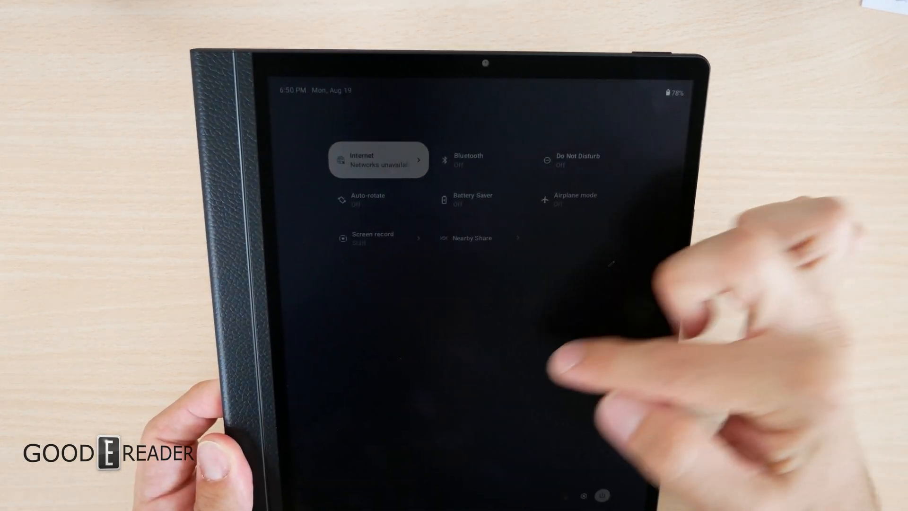
click(379, 160)
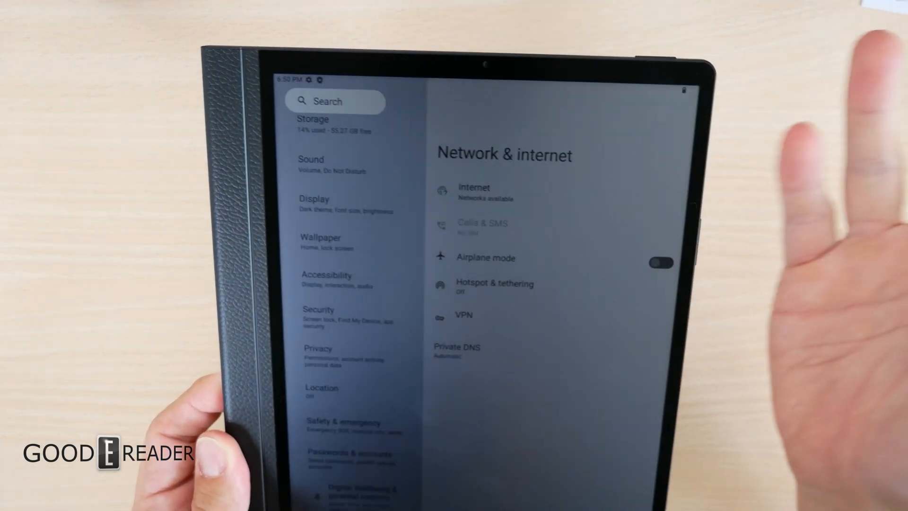